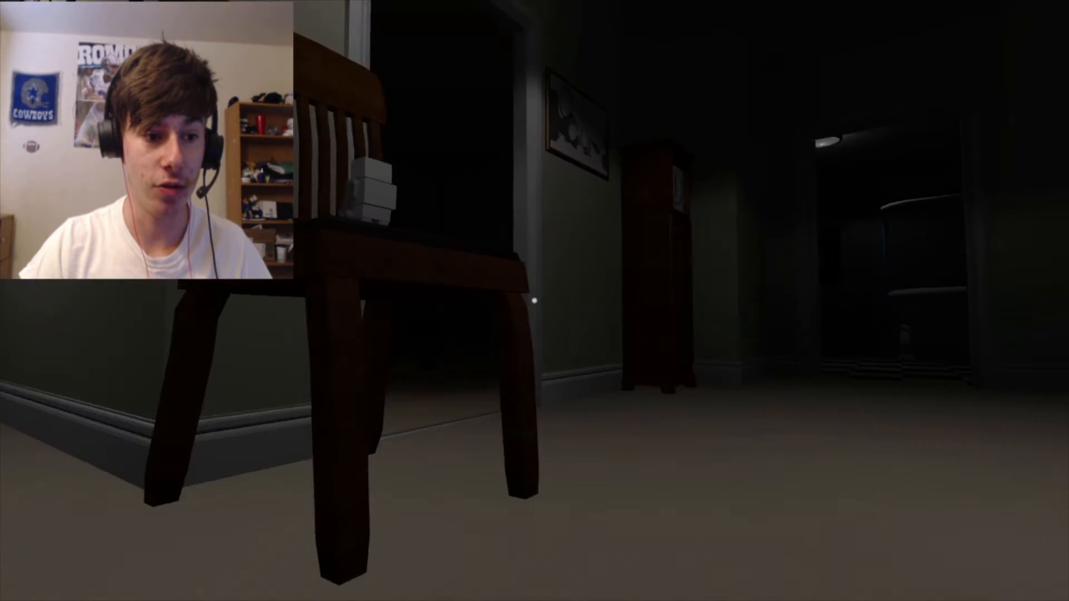
mouse_move(535, 301)
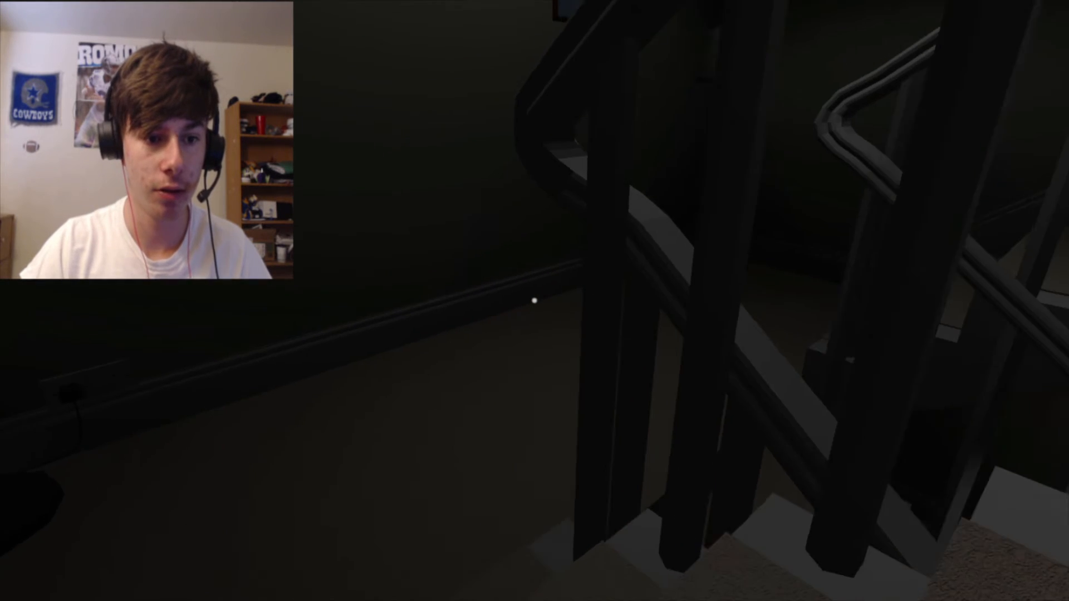
mouse_move(535, 301)
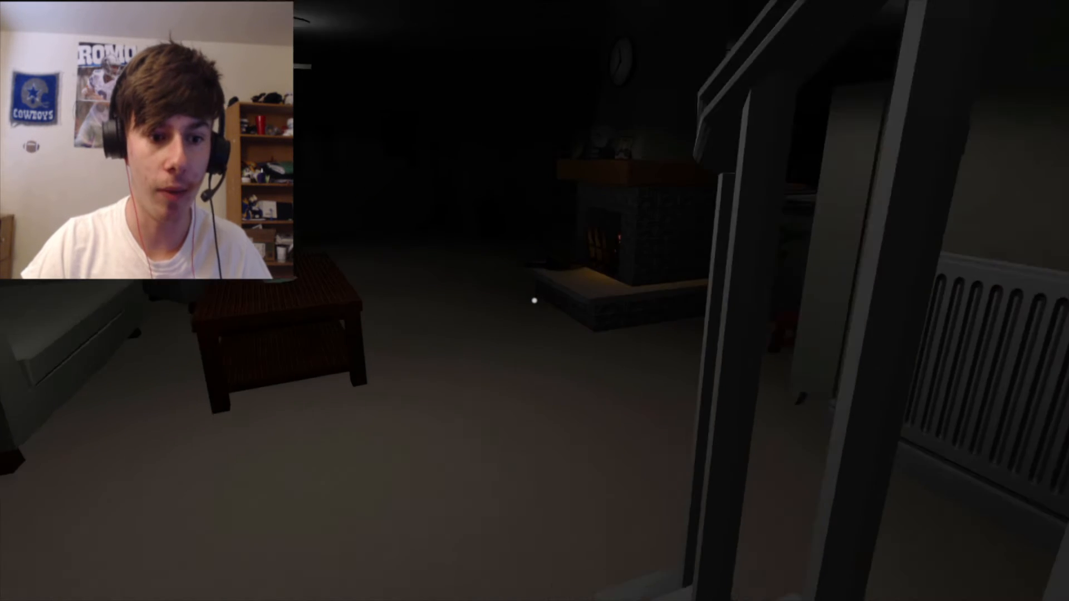
mouse_move(535, 301)
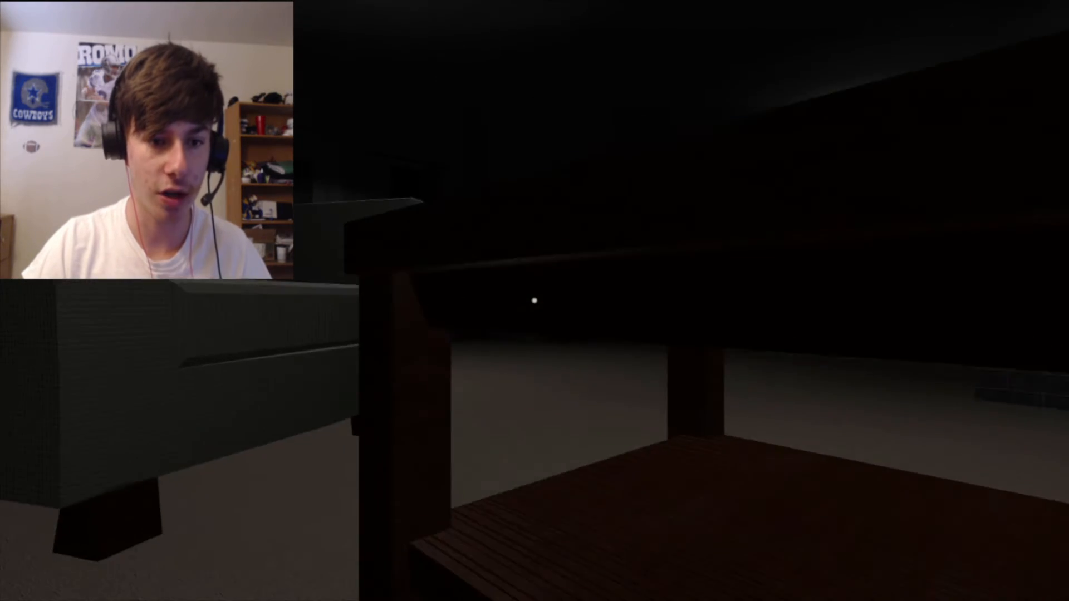
mouse_move(535, 300)
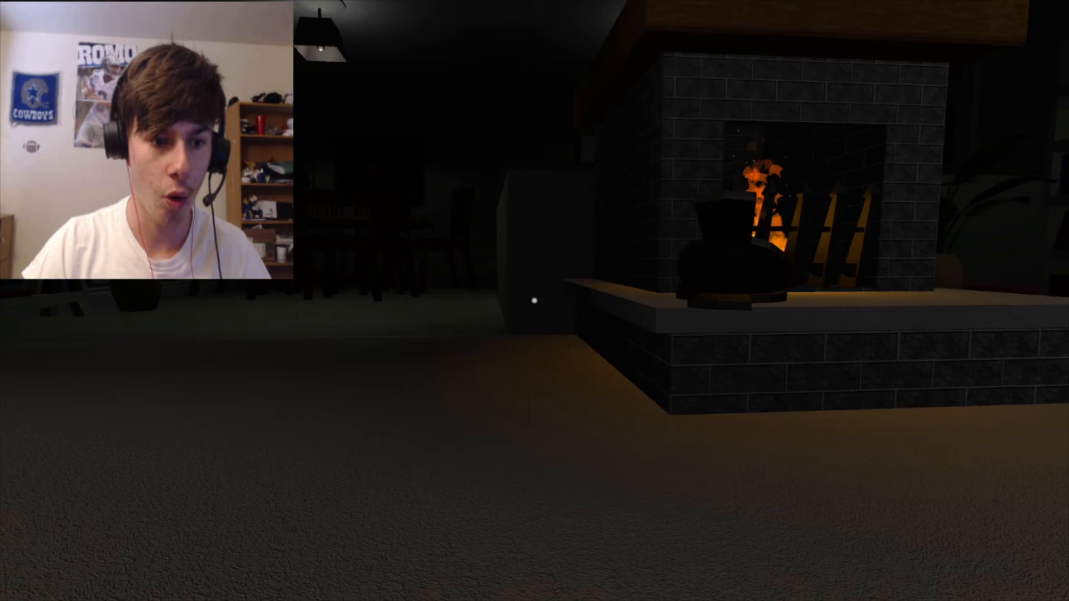
mouse_move(535, 301)
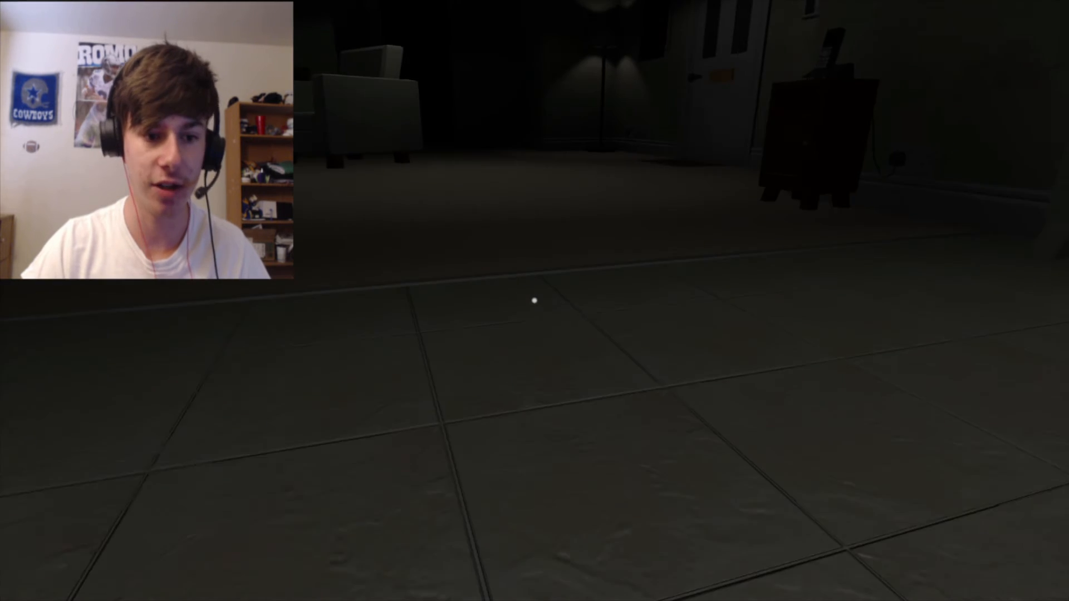
mouse_move(535, 300)
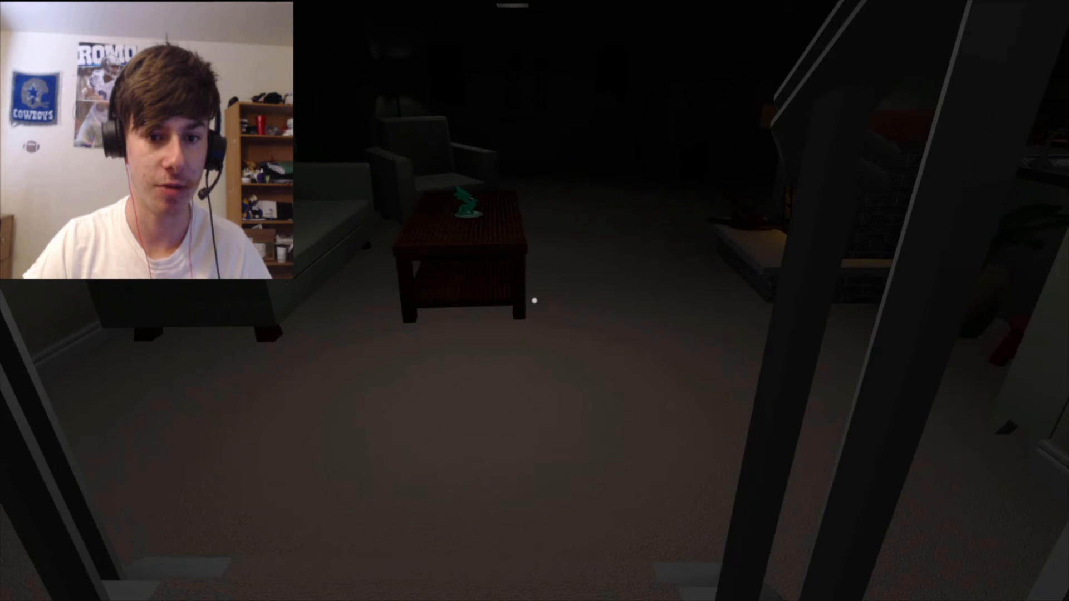
mouse_move(535, 301)
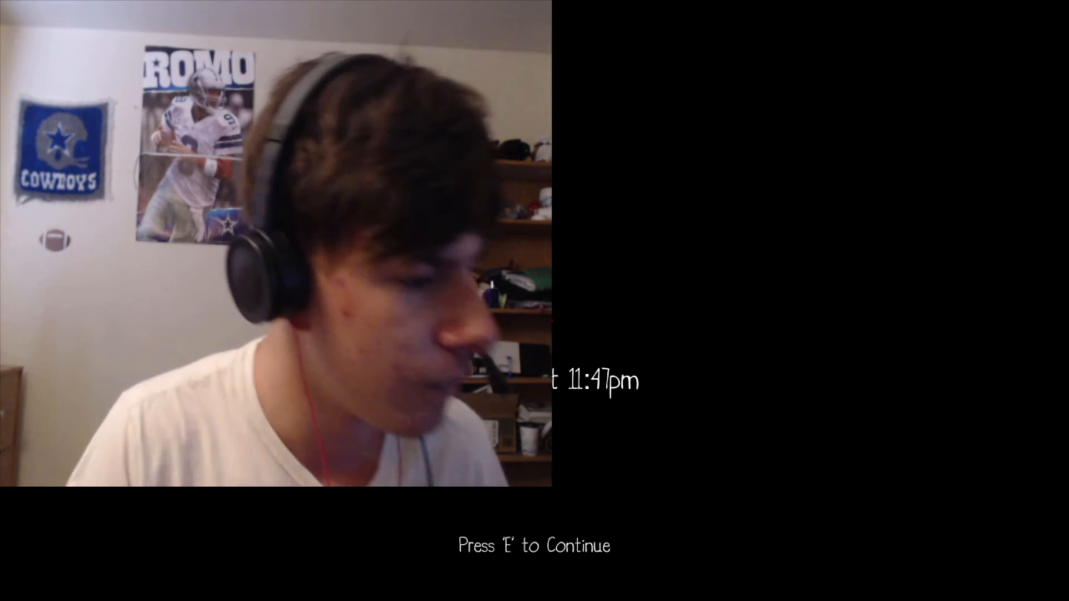
Continue past the 11:47pm time card and submit the username to resume in the hallway
key("e")
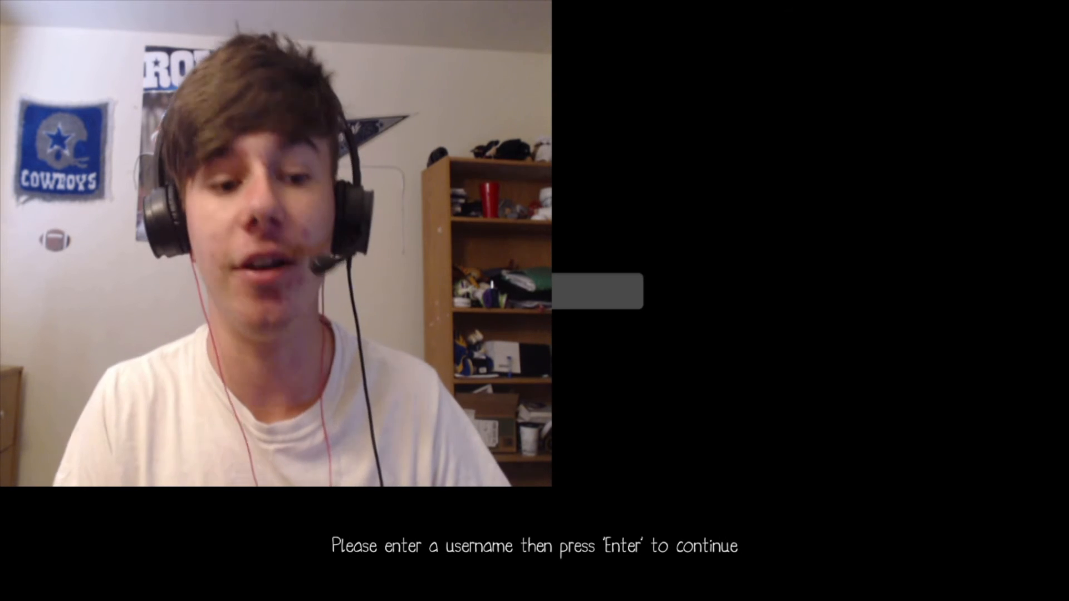
key("Return")
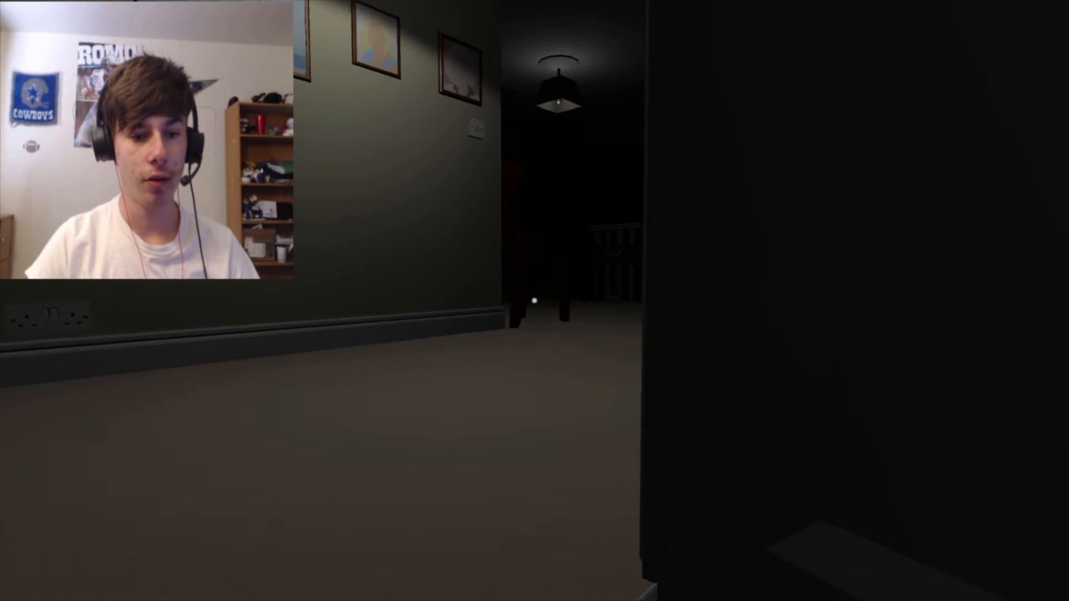
mouse_move(535, 300)
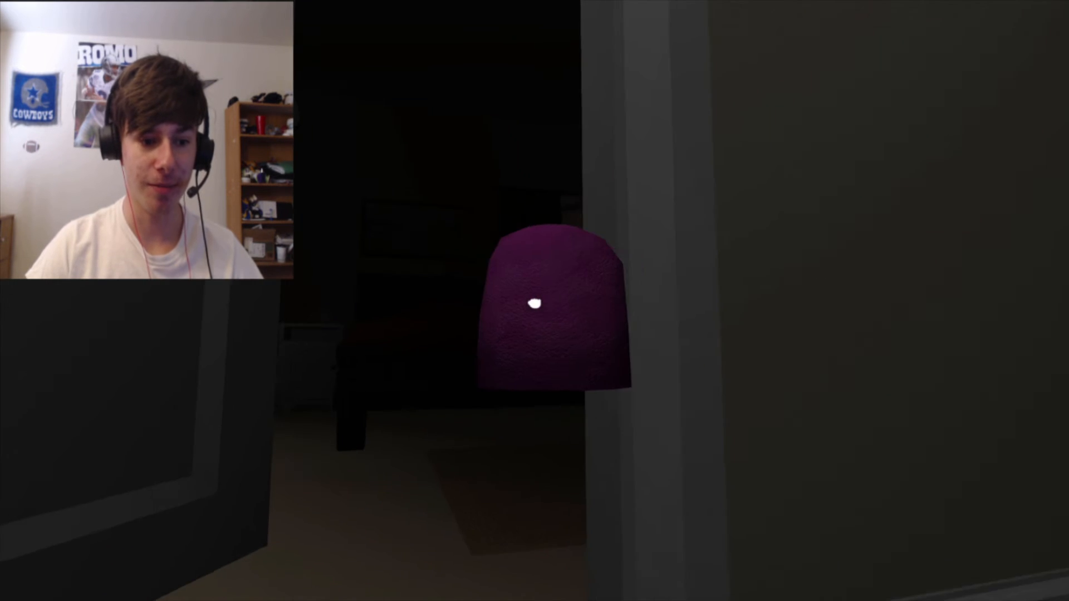
mouse_move(534, 301)
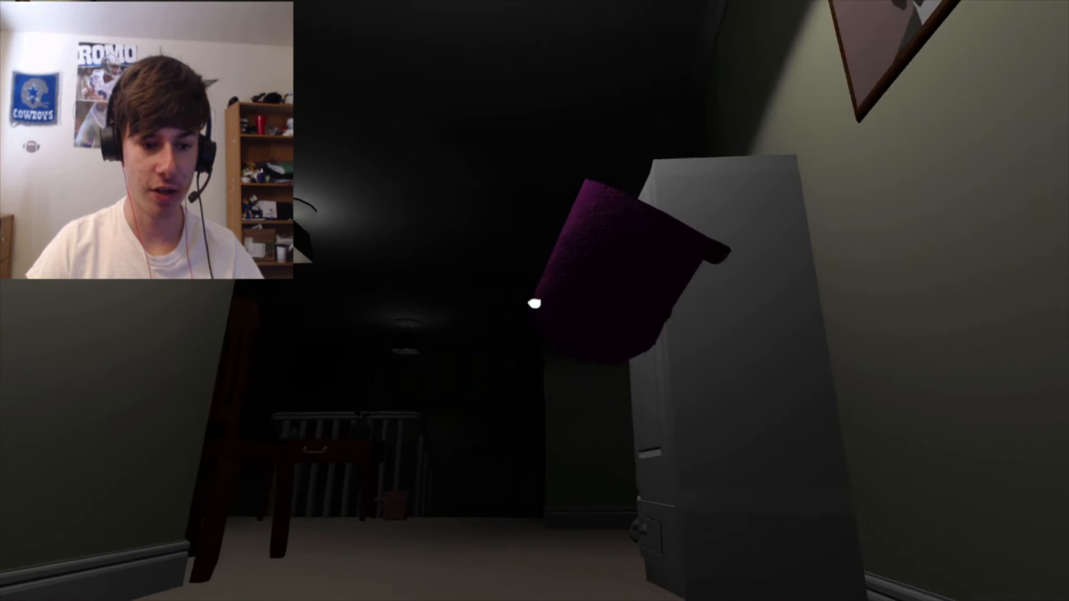
Survive the hallway encounter and continue from Survival Highscores (new 0h 35m 19s, best 0h 47m 32s)
left_click(535, 302)
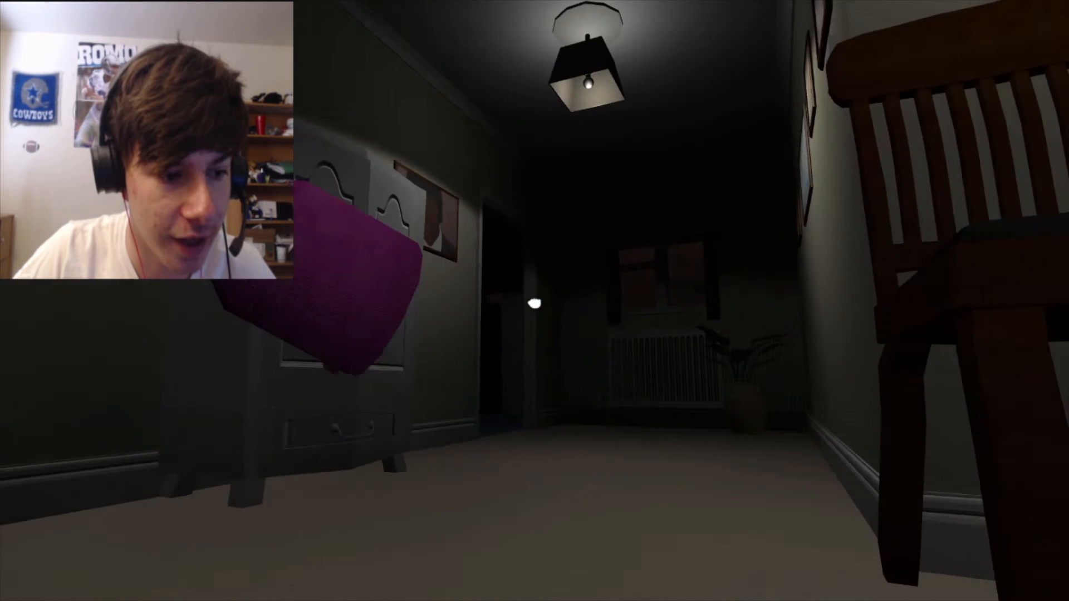
mouse_move(535, 300)
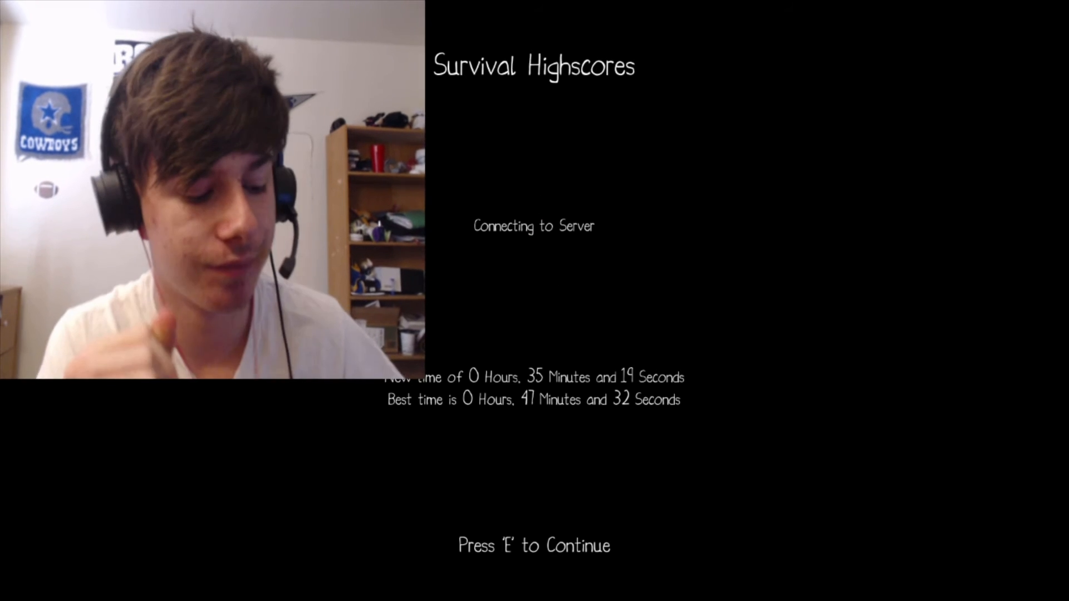
key("e")
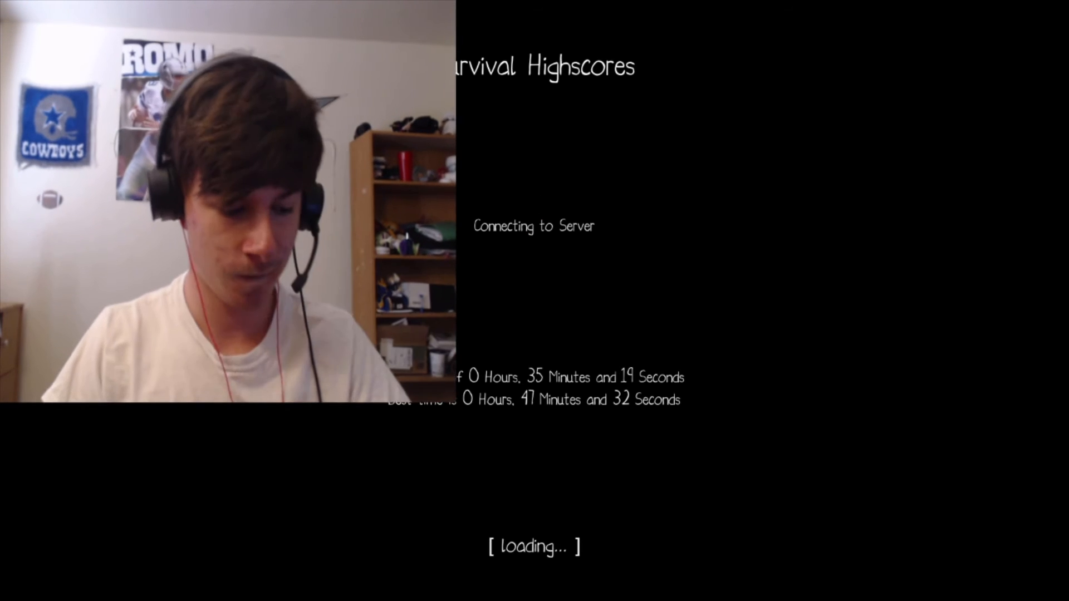